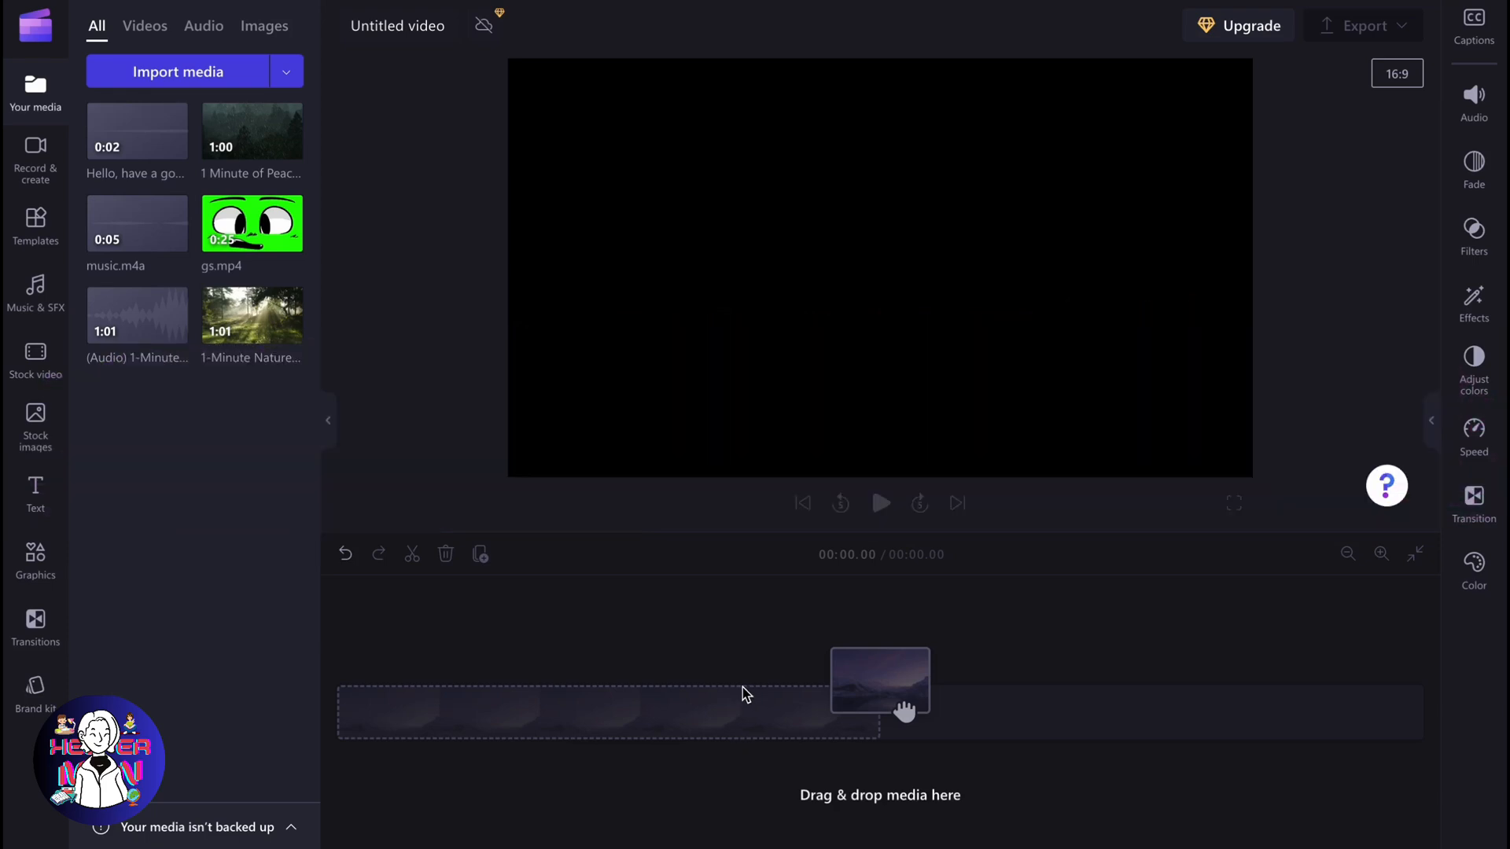
# Add the forest clip to the timeline and close the gap before the rainy dark forest clip
pyautogui.moveTo(253, 314); pyautogui.dragTo(471, 712)
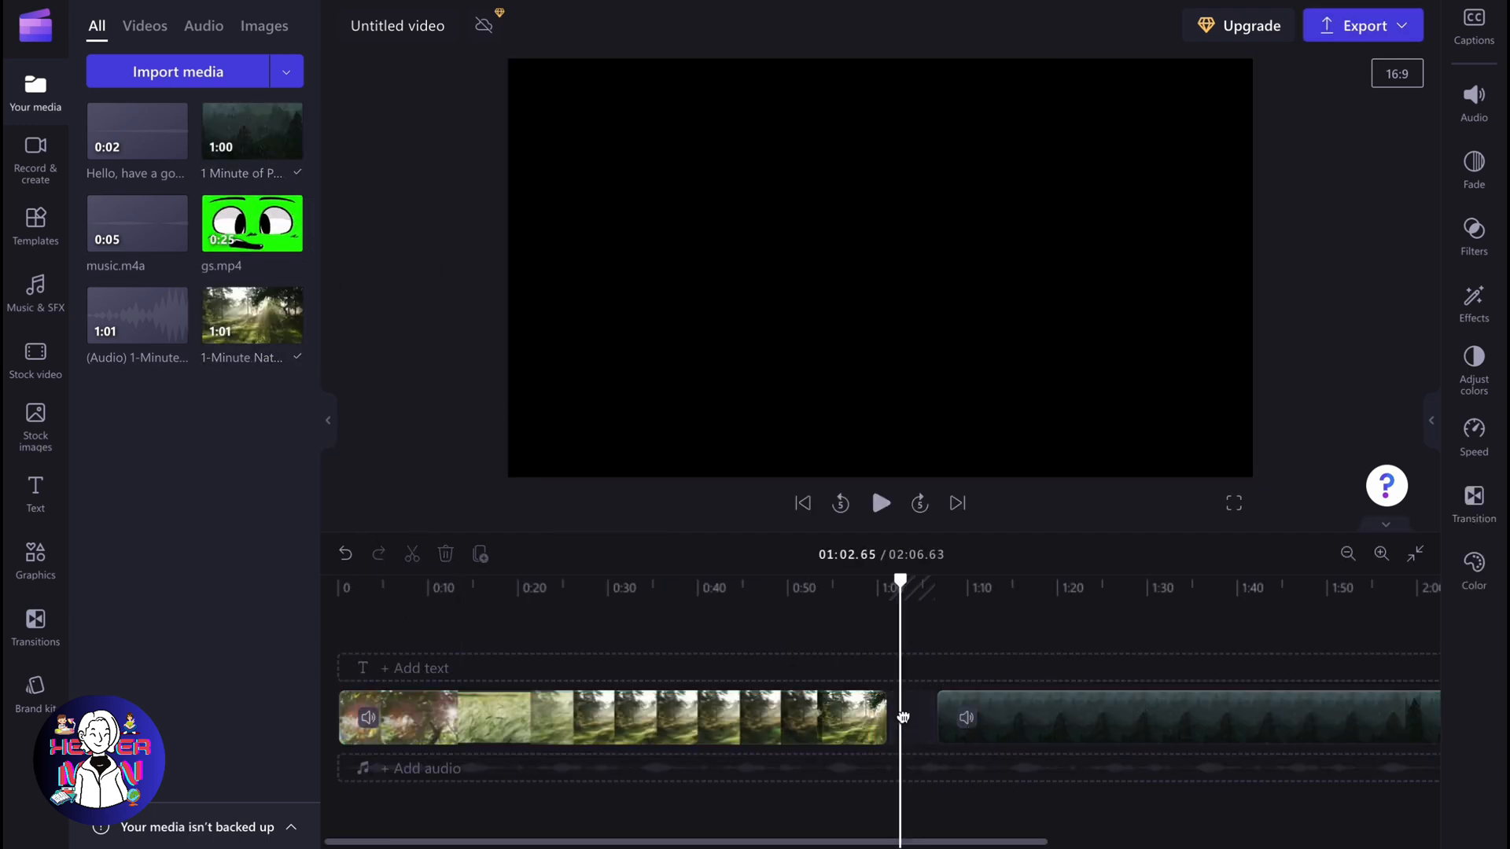
pyautogui.click(1000, 716)
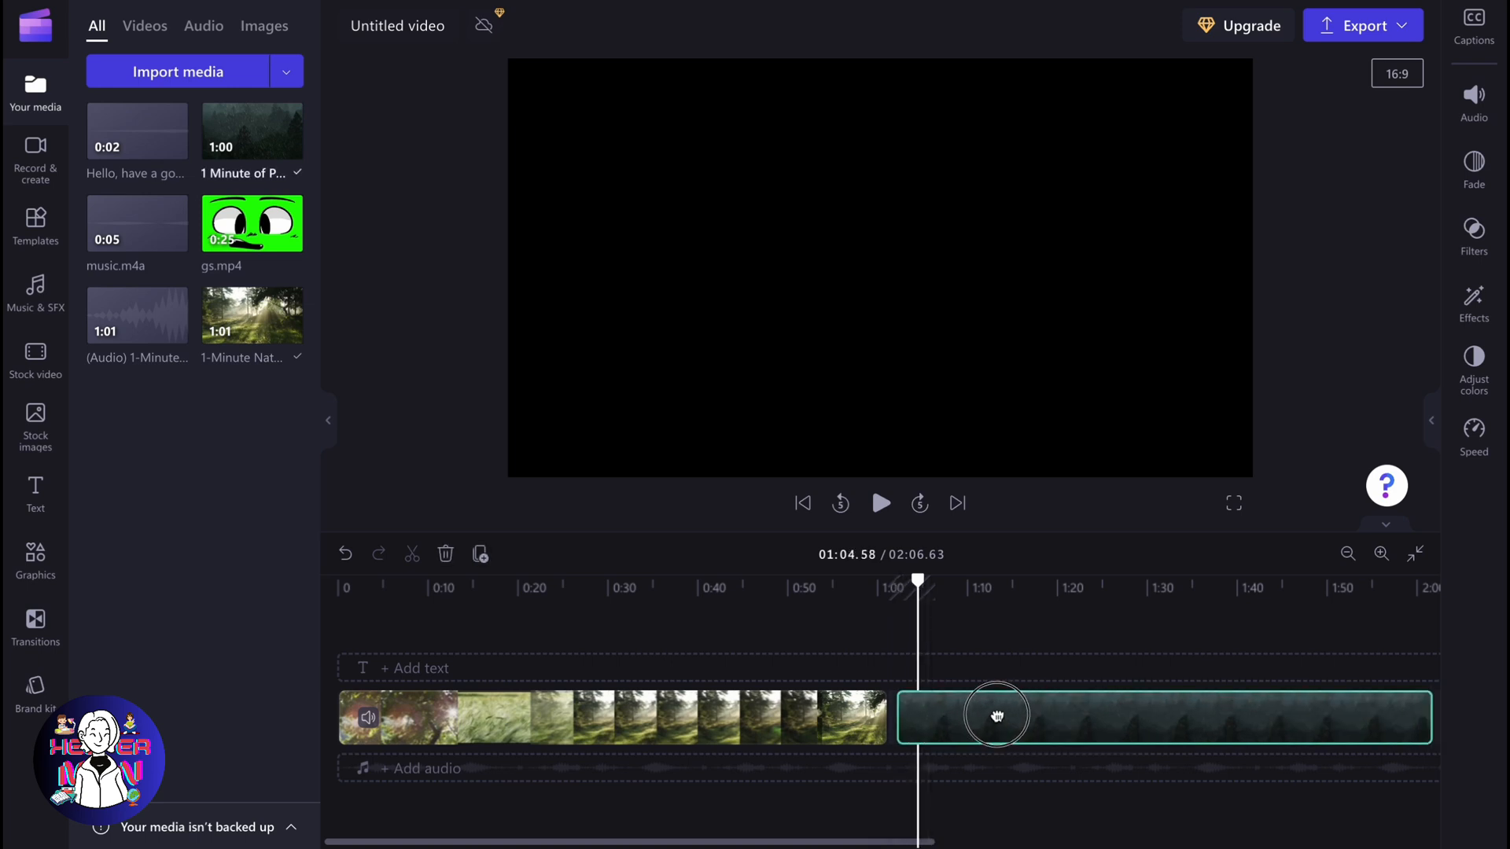
pyautogui.click(998, 715)
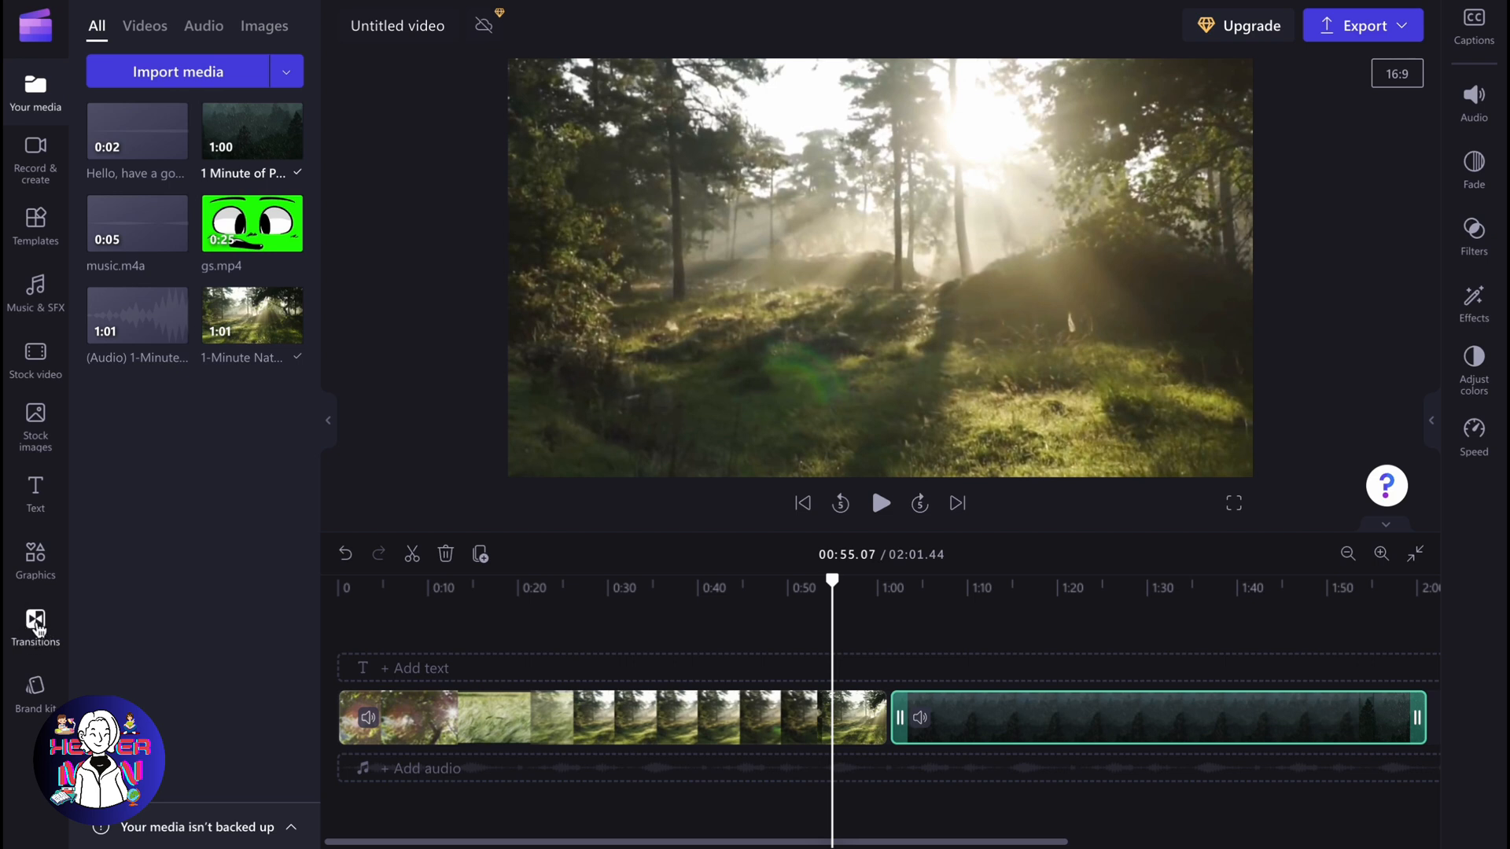
# Open the Transitions library and scroll through the wipe, zoom, spin, push and fade options
pyautogui.click(35, 623)
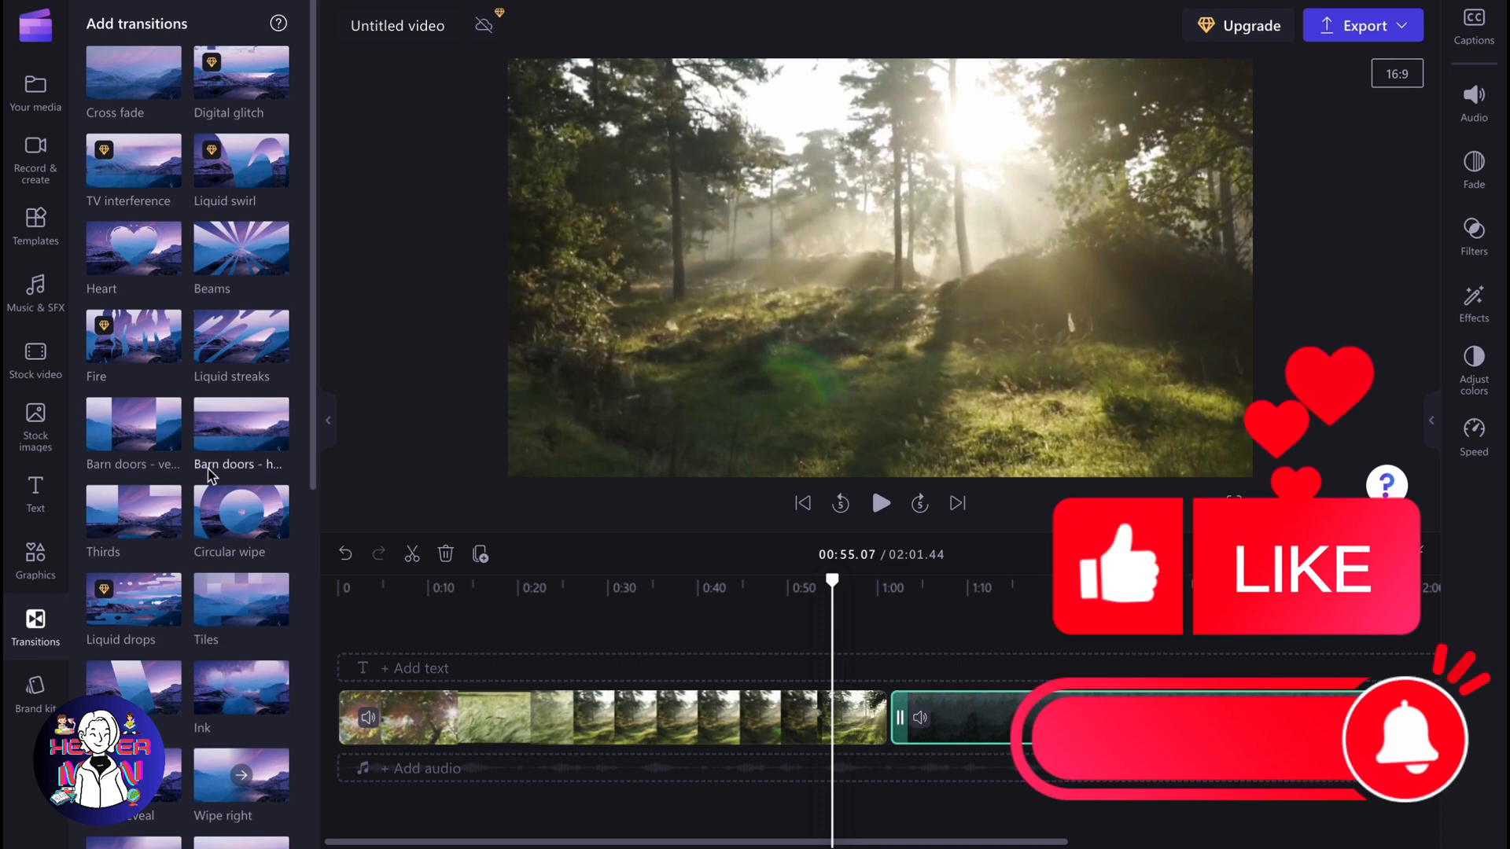
pyautogui.scroll(-3)
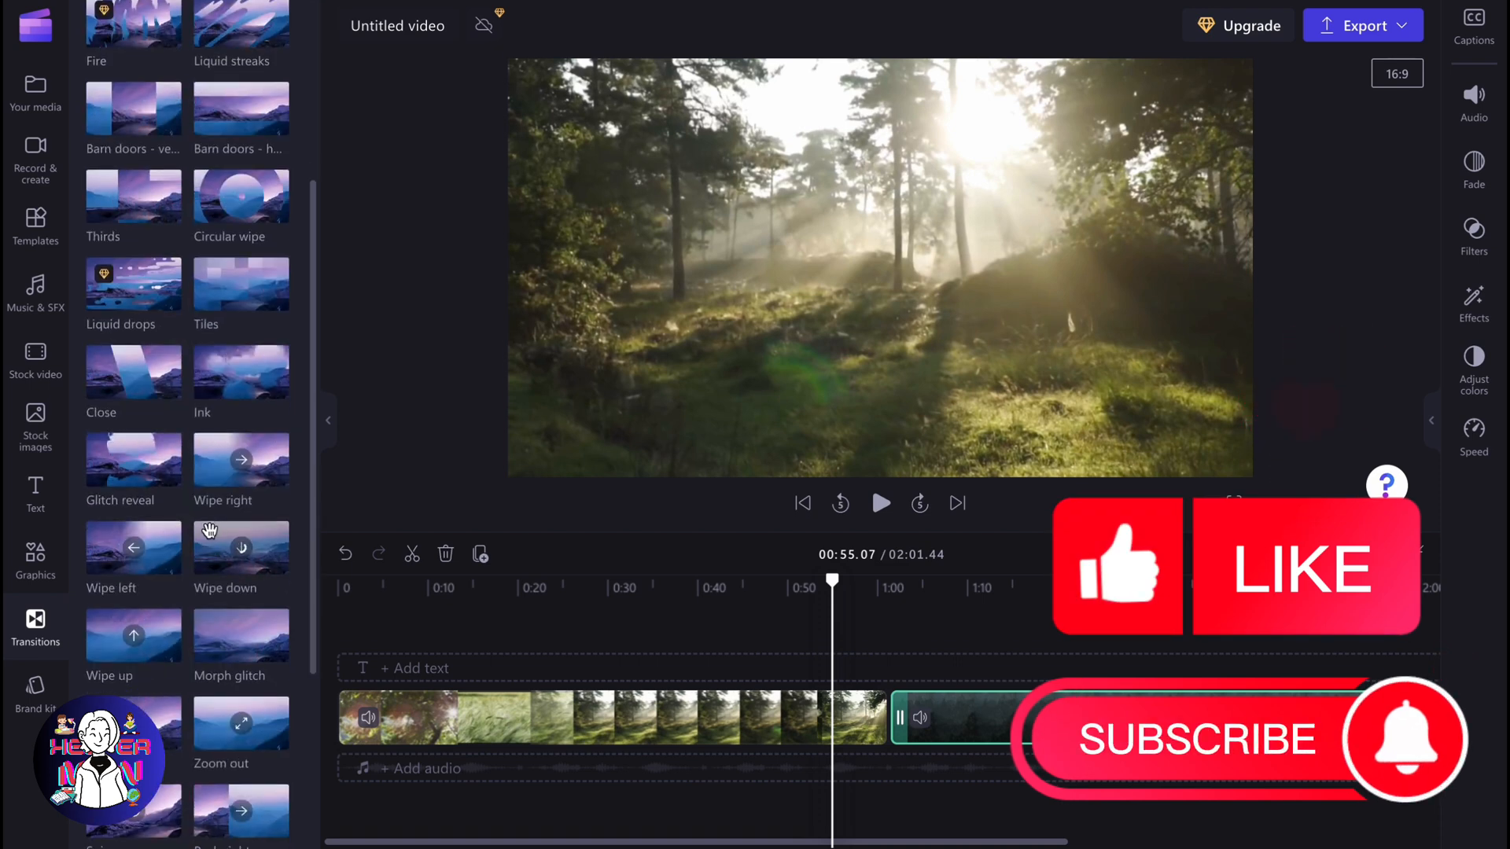
pyautogui.scroll(-3)
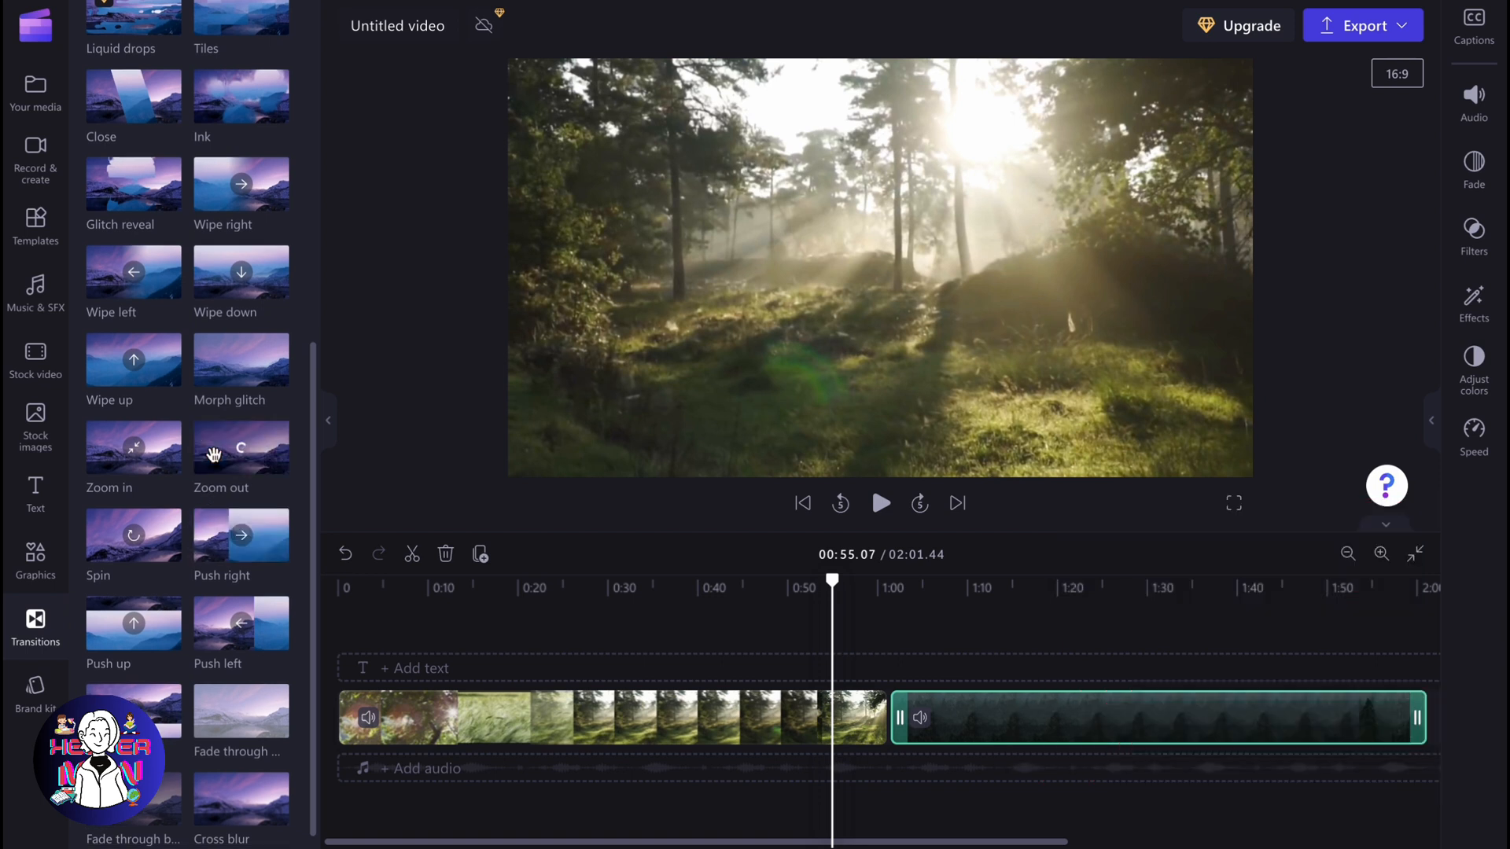
pyautogui.moveTo(117, 459)
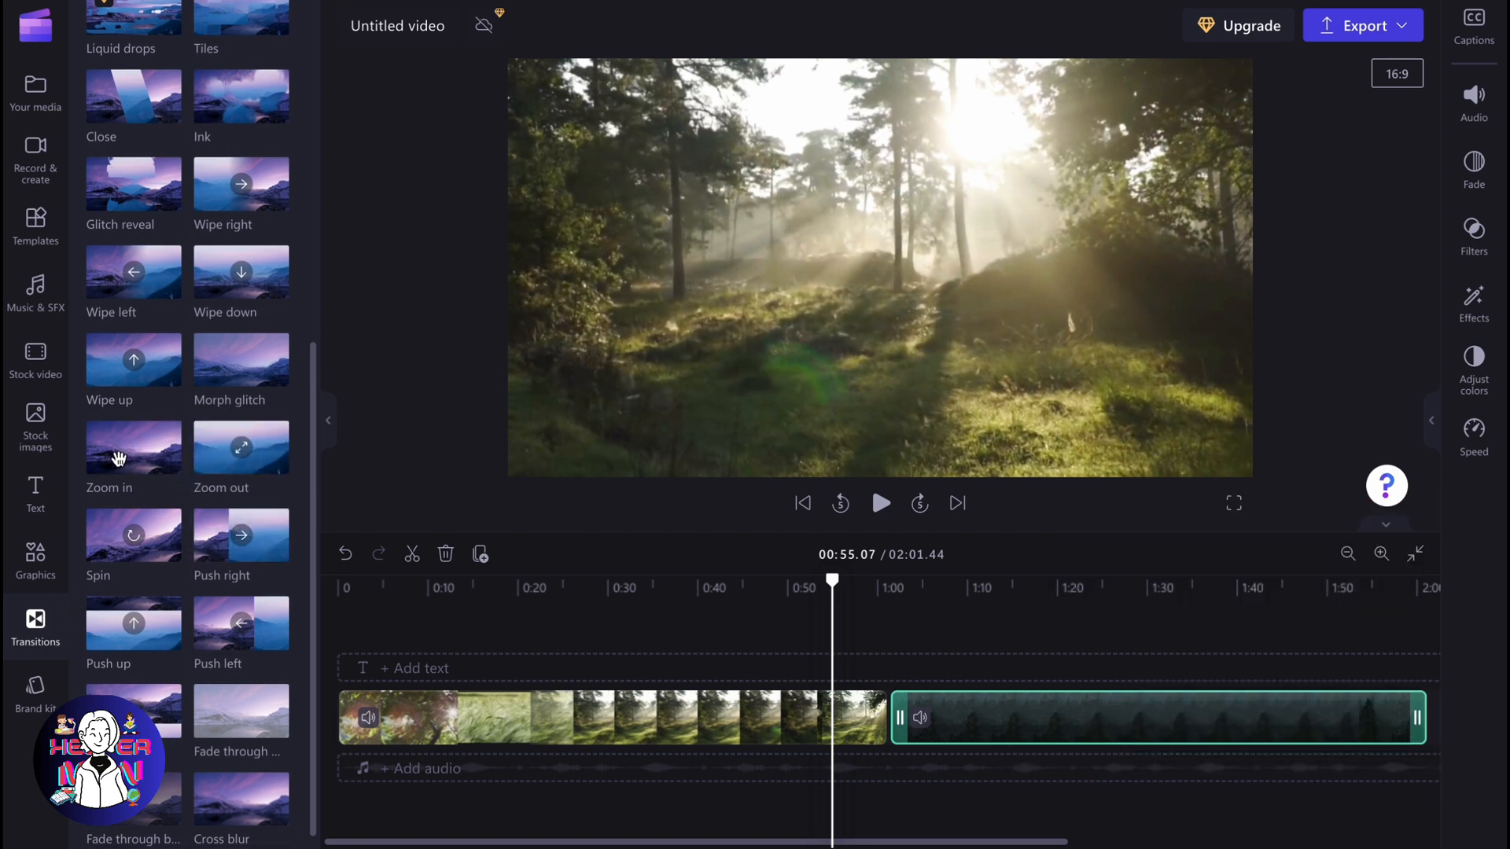
pyautogui.moveTo(219, 465)
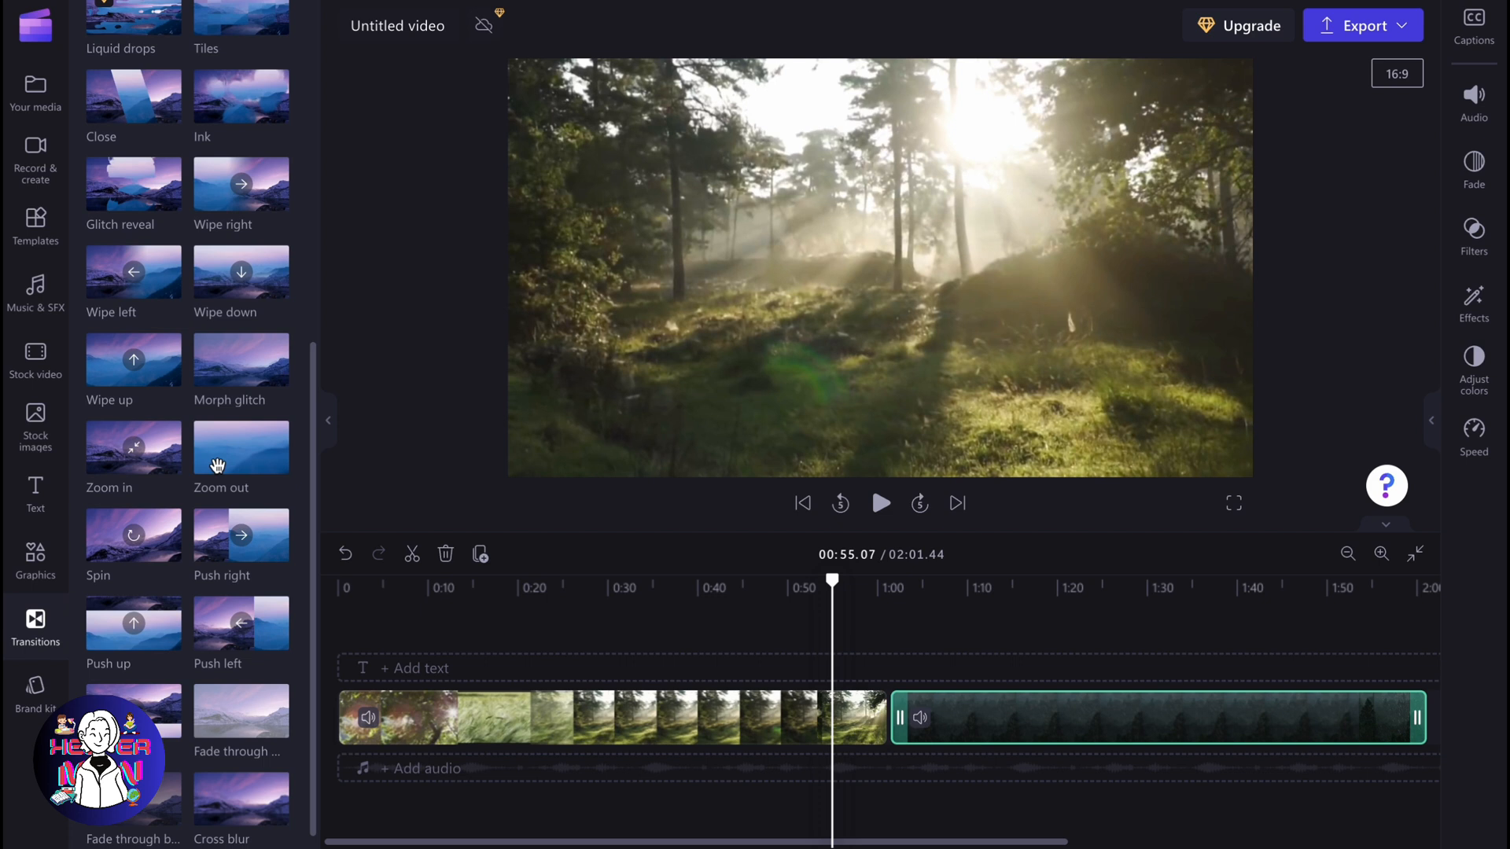
pyautogui.moveTo(212, 462)
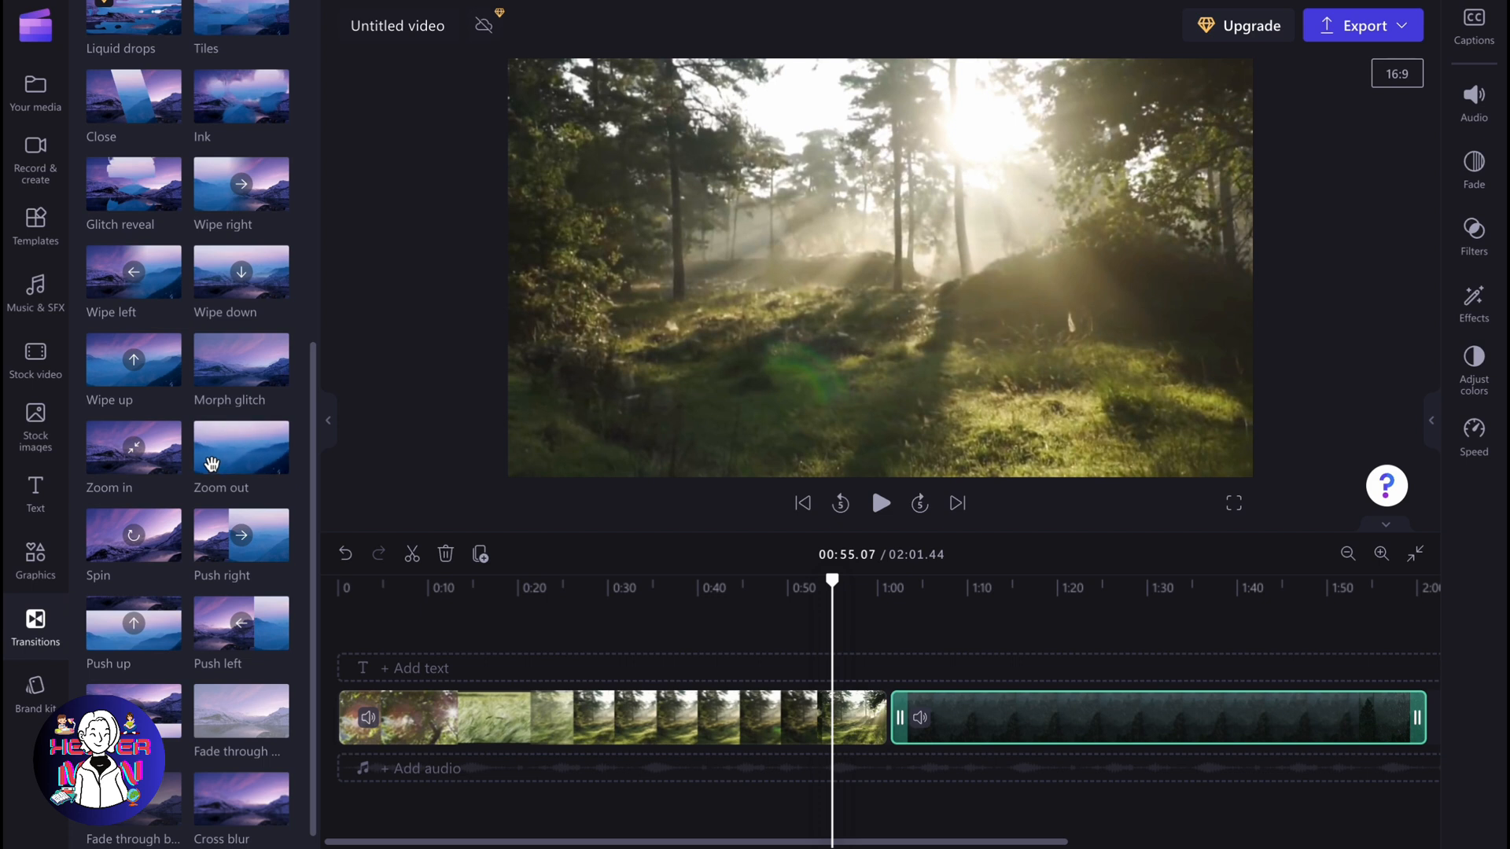
pyautogui.moveTo(141, 457)
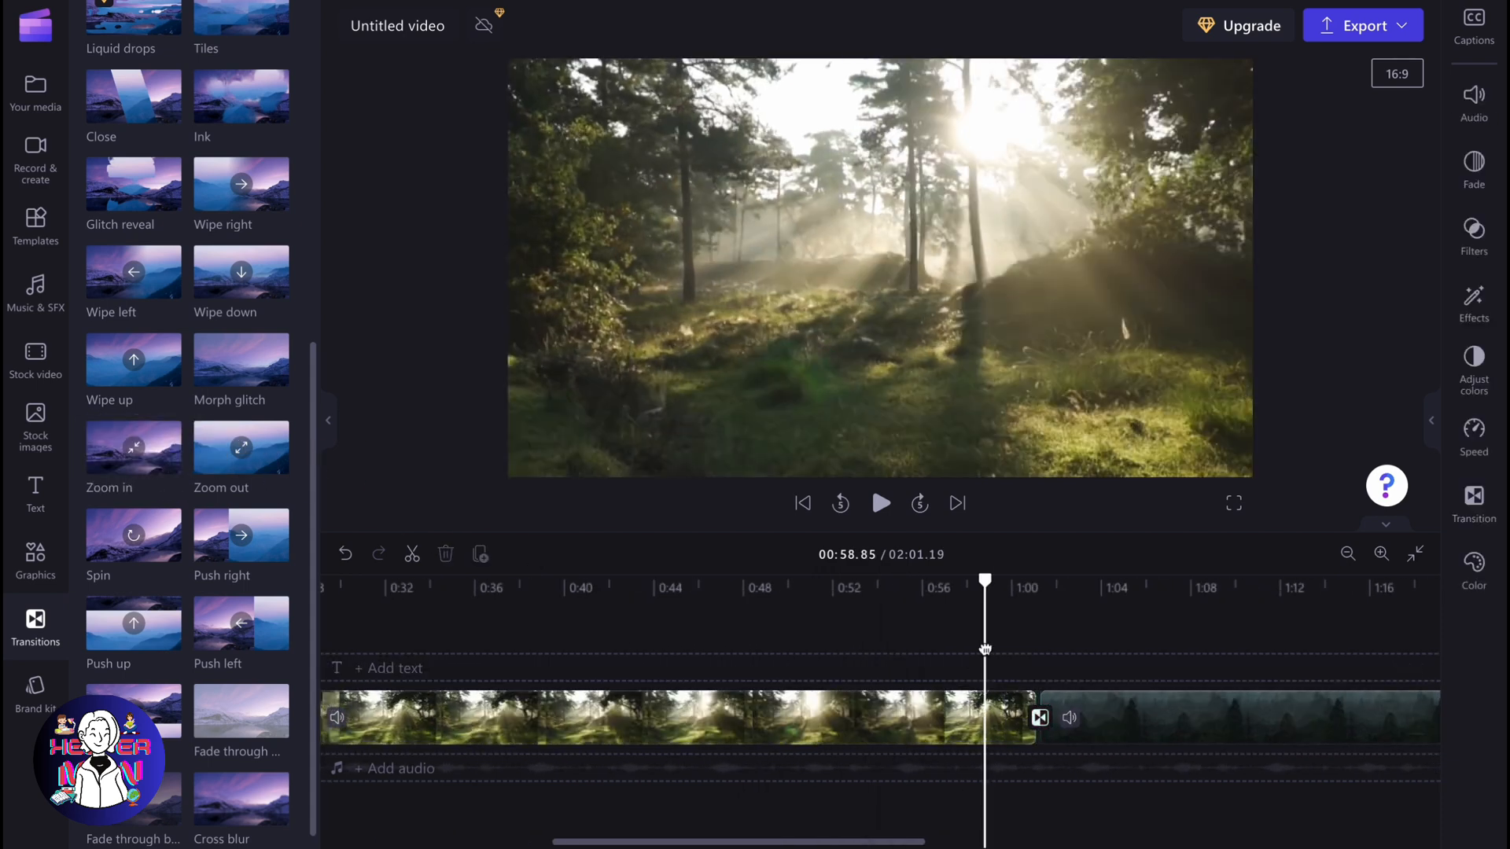
# Preview the join between the forest clips and select the transition to show its settings
pyautogui.click(882, 503)
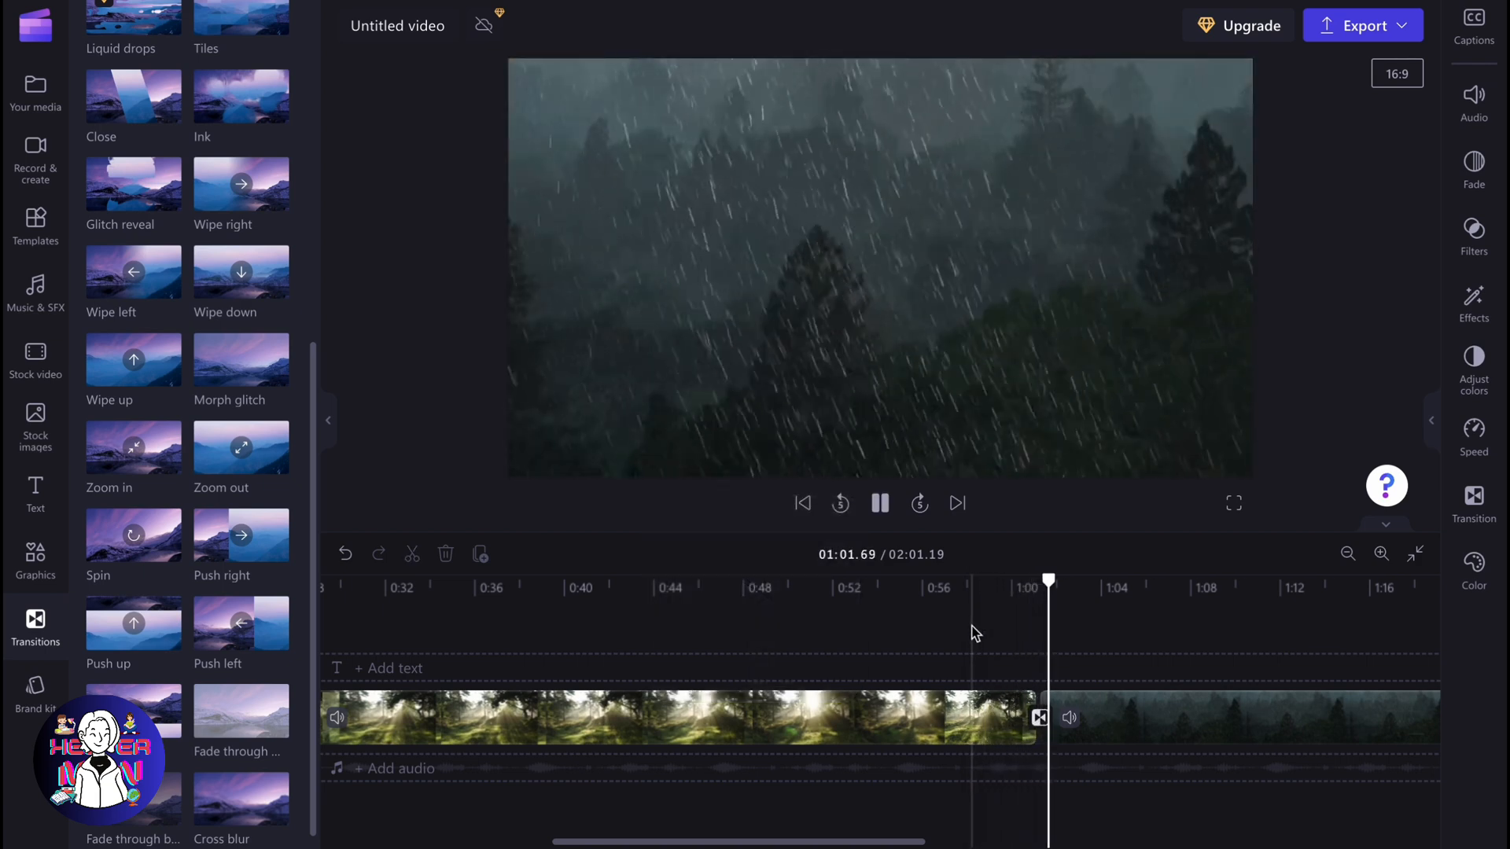
pyautogui.click(880, 503)
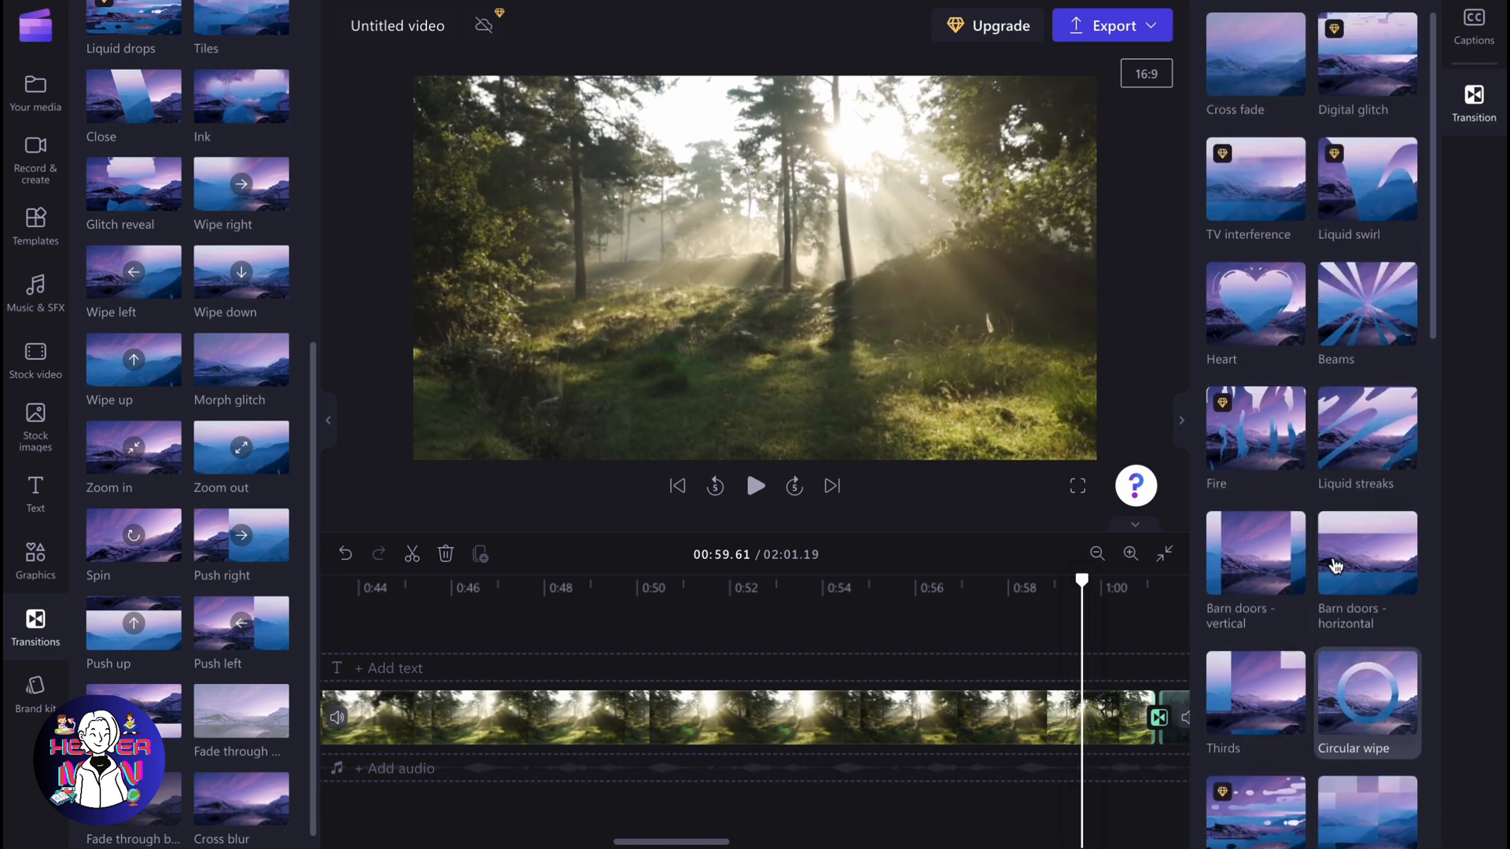
# Choose Zoom in, lengthen its duration to 2.62 seconds, and preview from just before it
pyautogui.click(1256, 580)
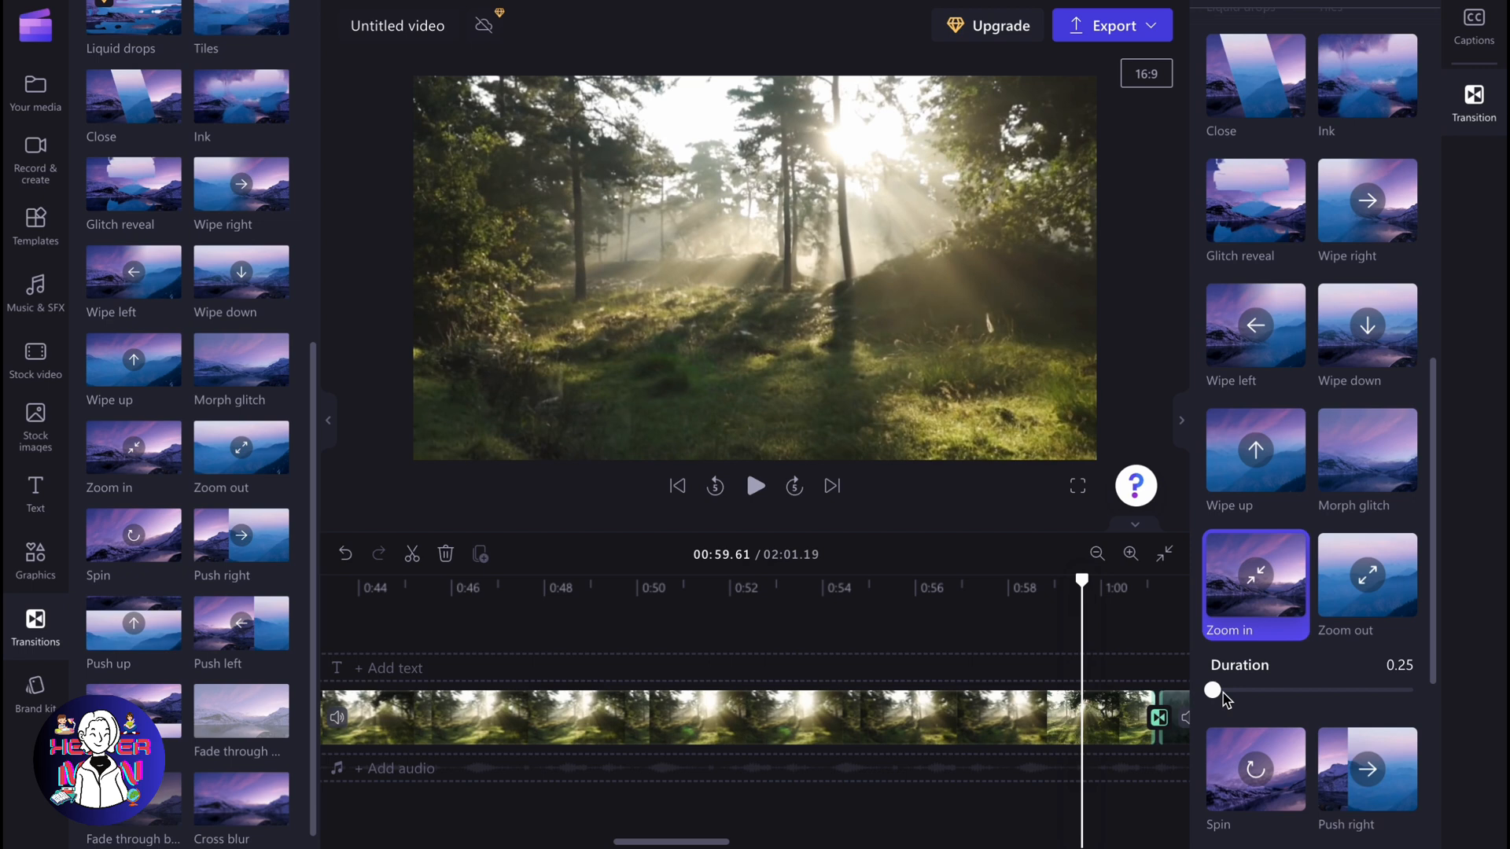
pyautogui.moveTo(1212, 690); pyautogui.dragTo(1311, 690)
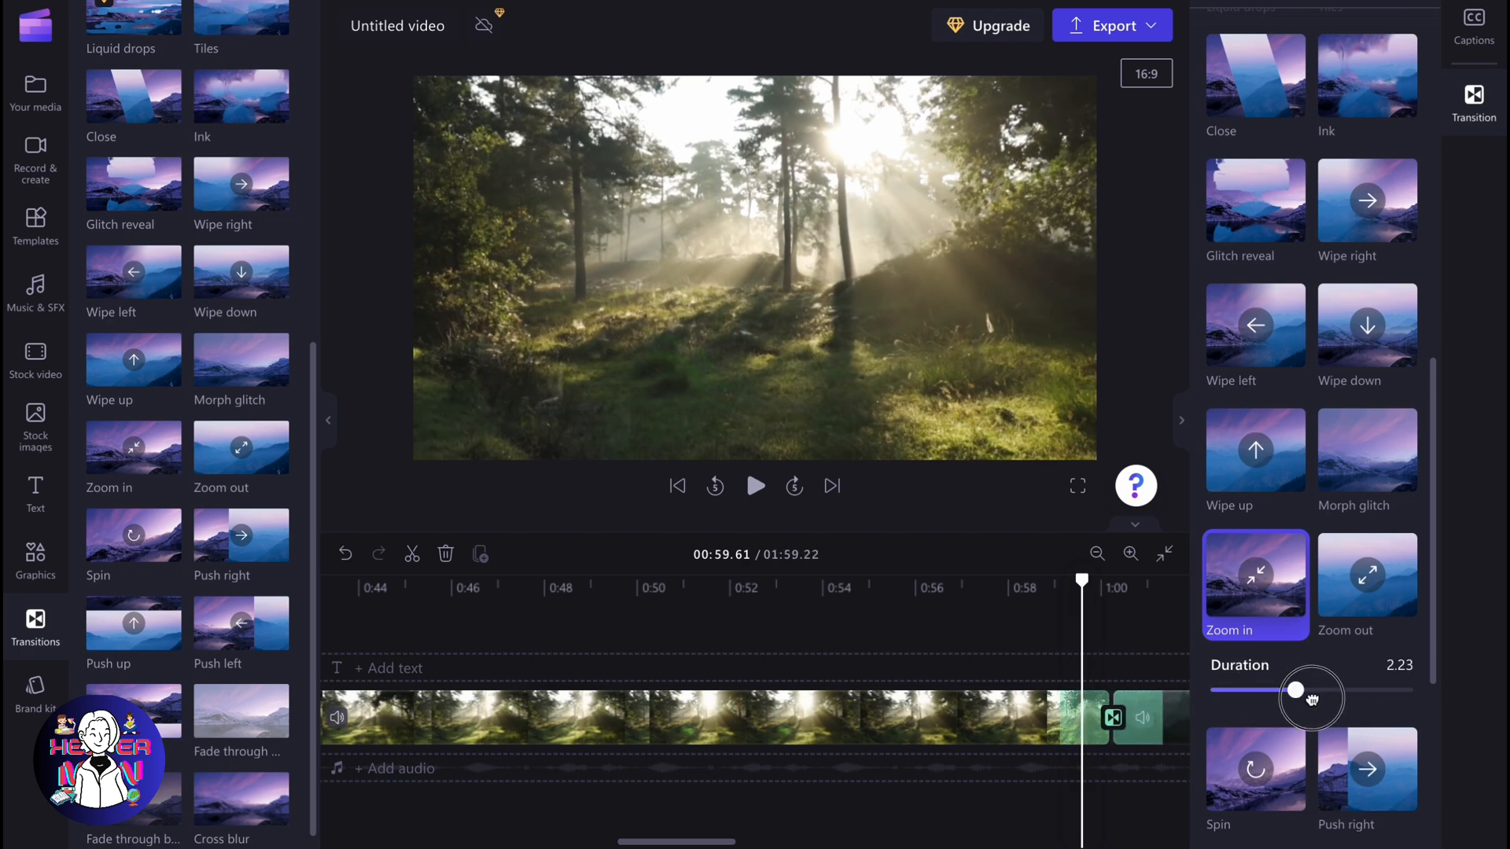
pyautogui.moveTo(1311, 699); pyautogui.dragTo(1313, 691)
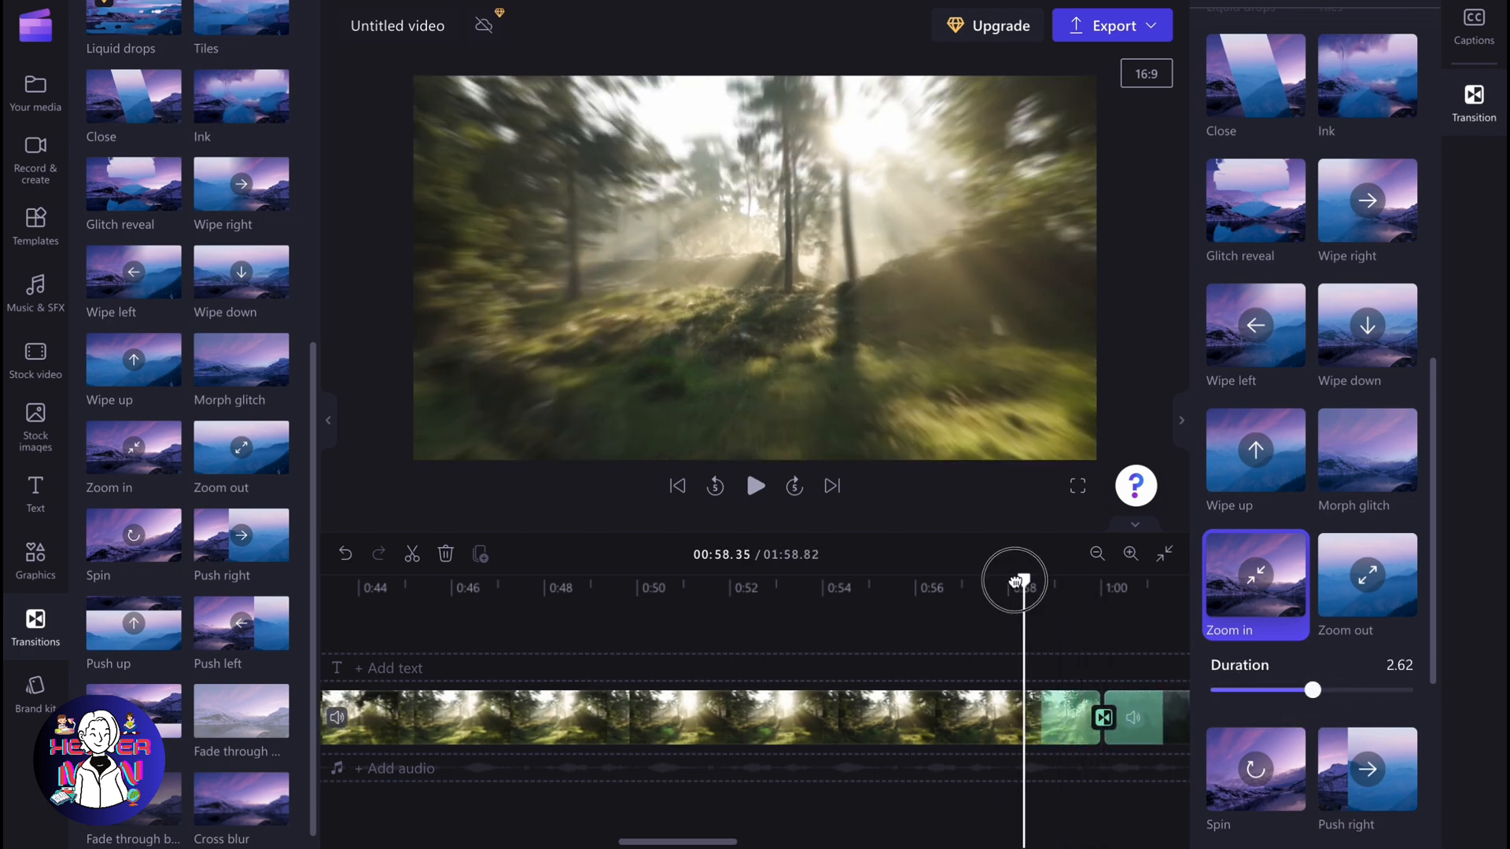
pyautogui.click(755, 486)
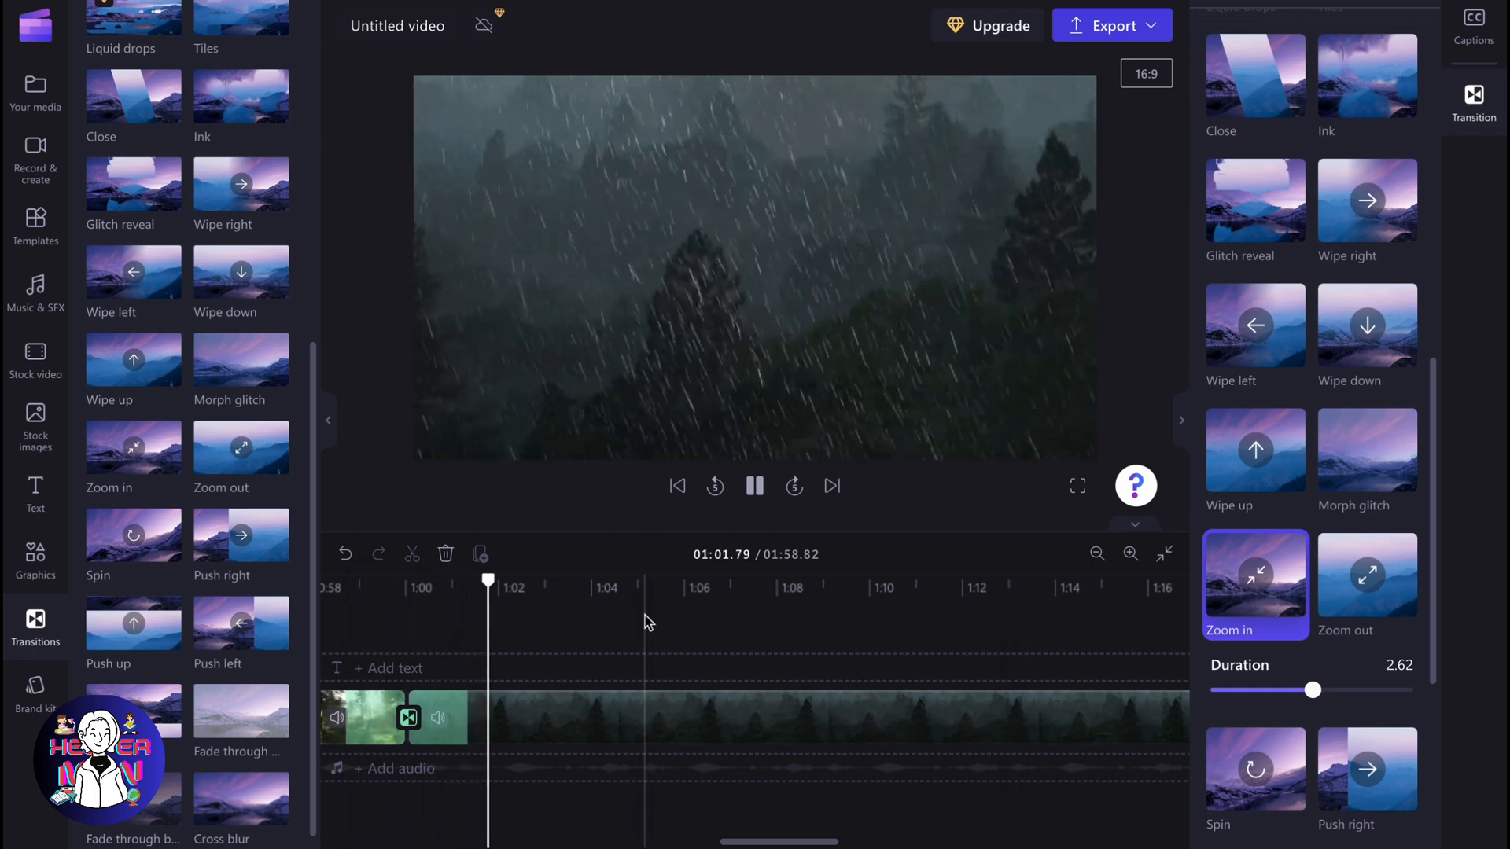
pyautogui.click(755, 486)
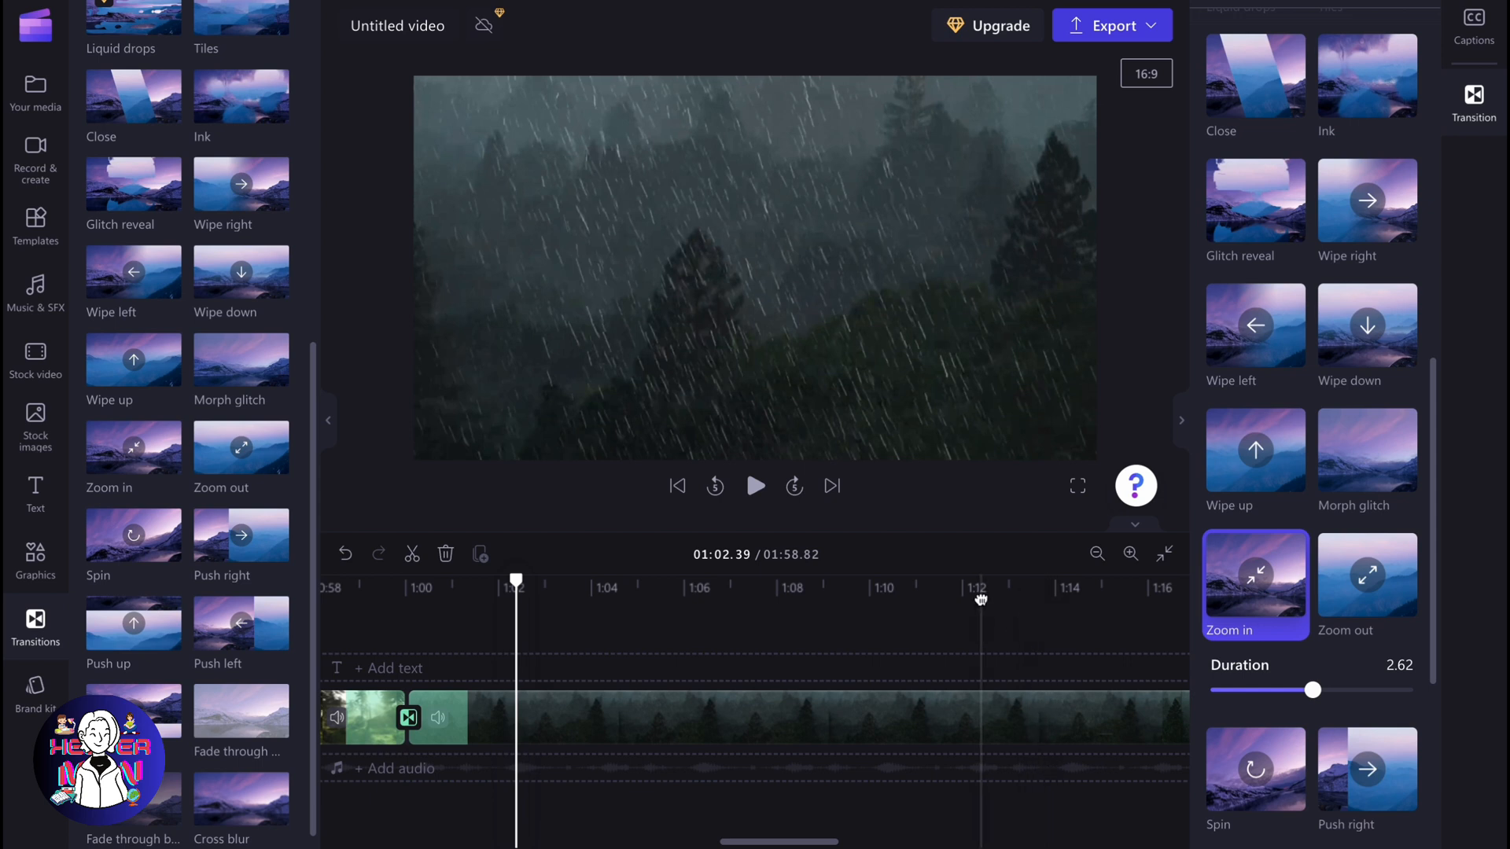
pyautogui.moveTo(983, 608)
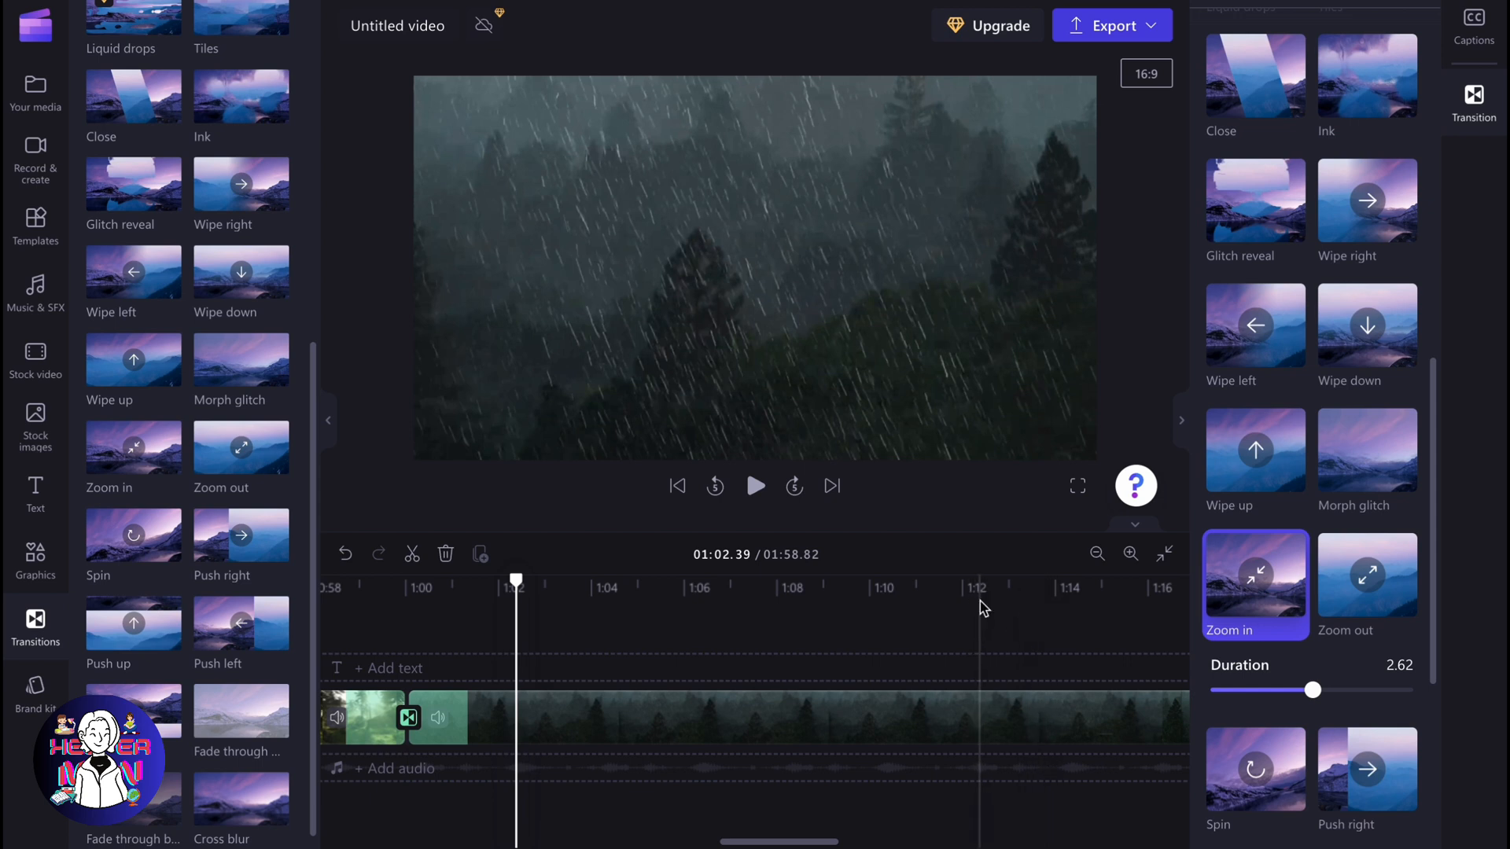